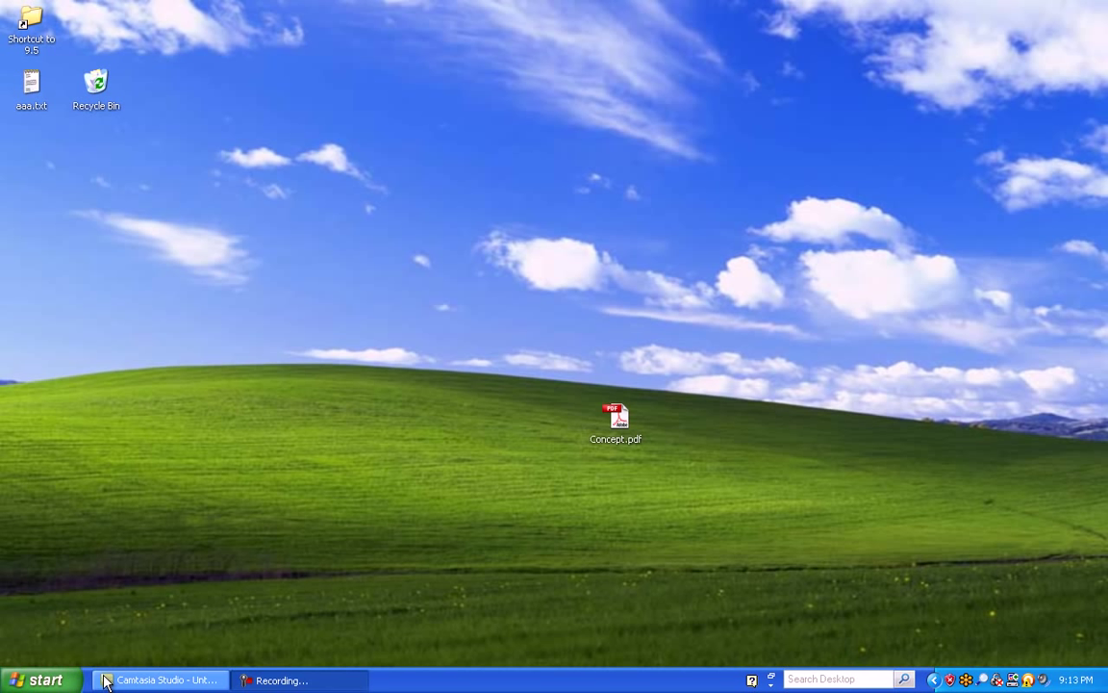
Open Control Panel from the Start menu.
click(40, 679)
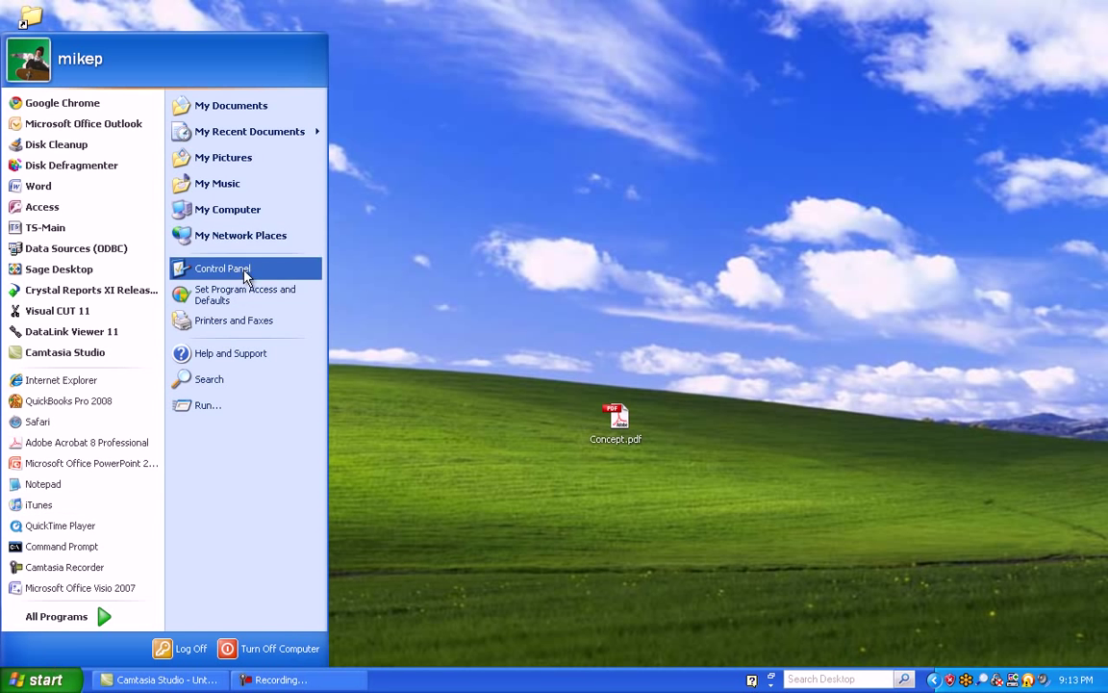
click(222, 269)
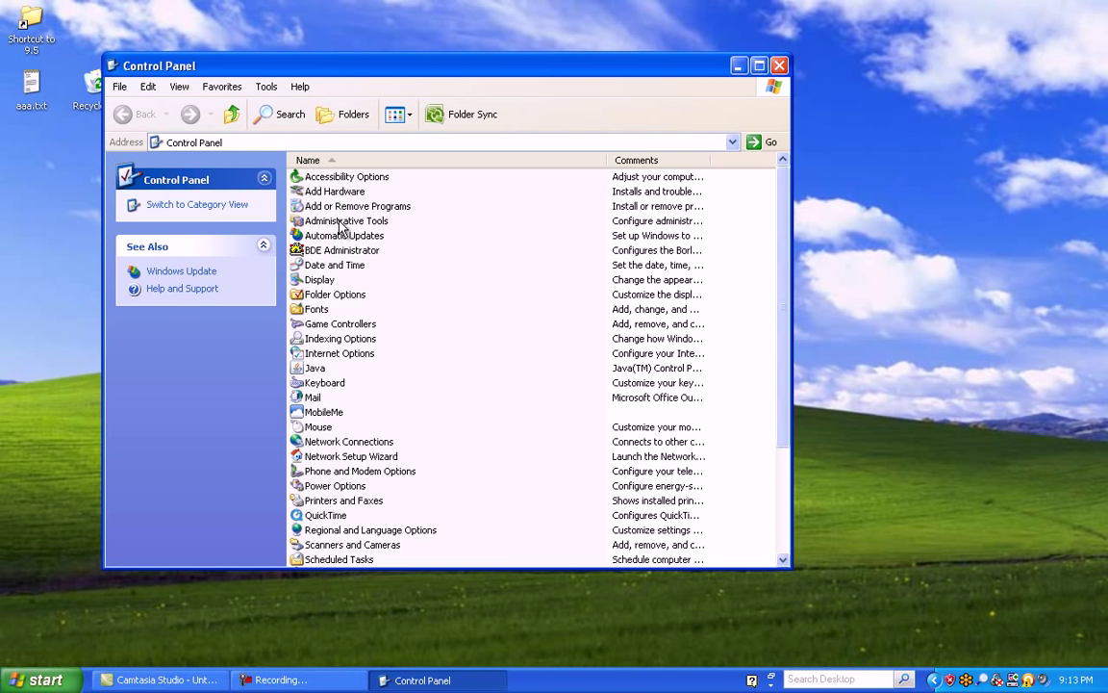
Launch Data Sources (ODBC) from Administrative Tools and add a new System DSN.
double_click(346, 221)
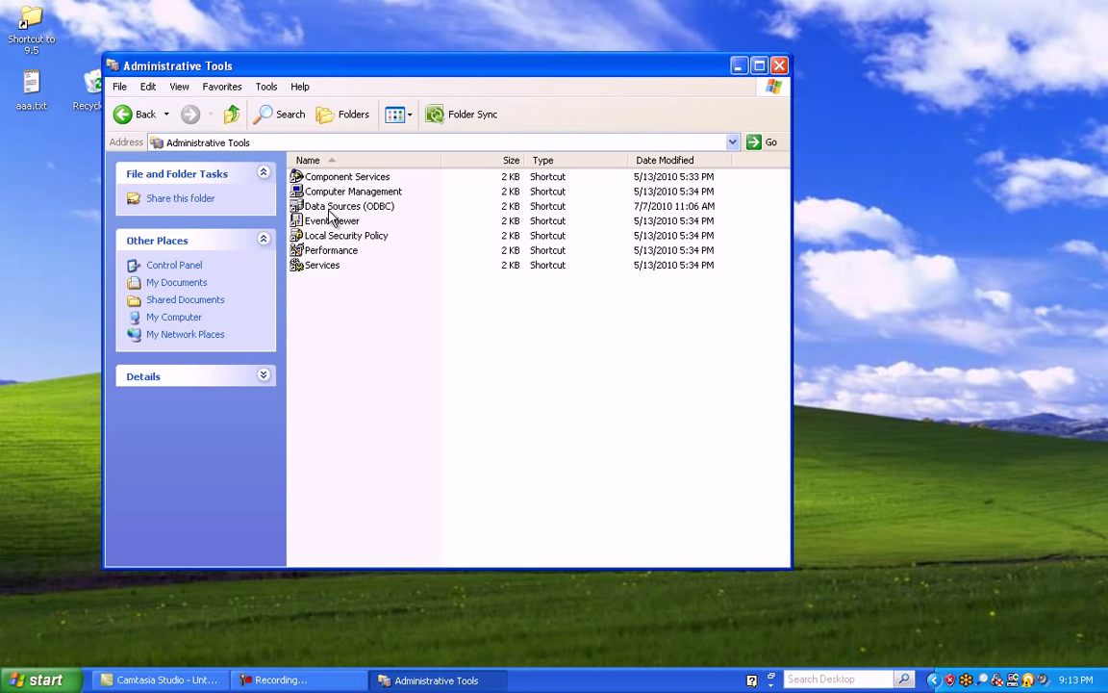
double_click(348, 205)
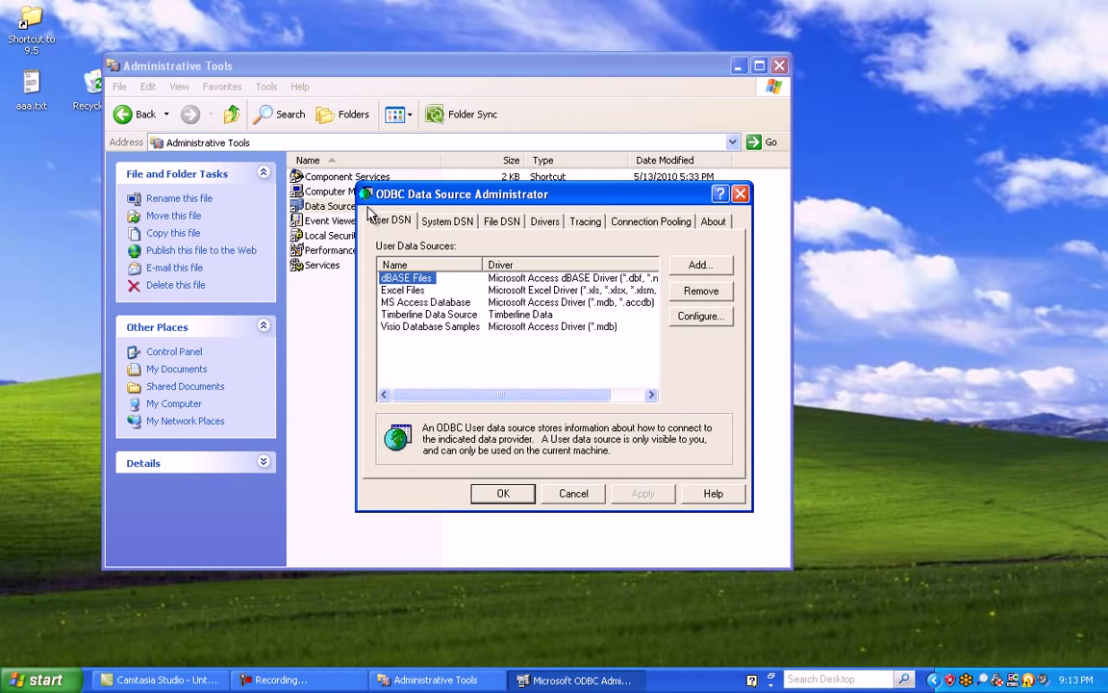
mouse_move(440, 228)
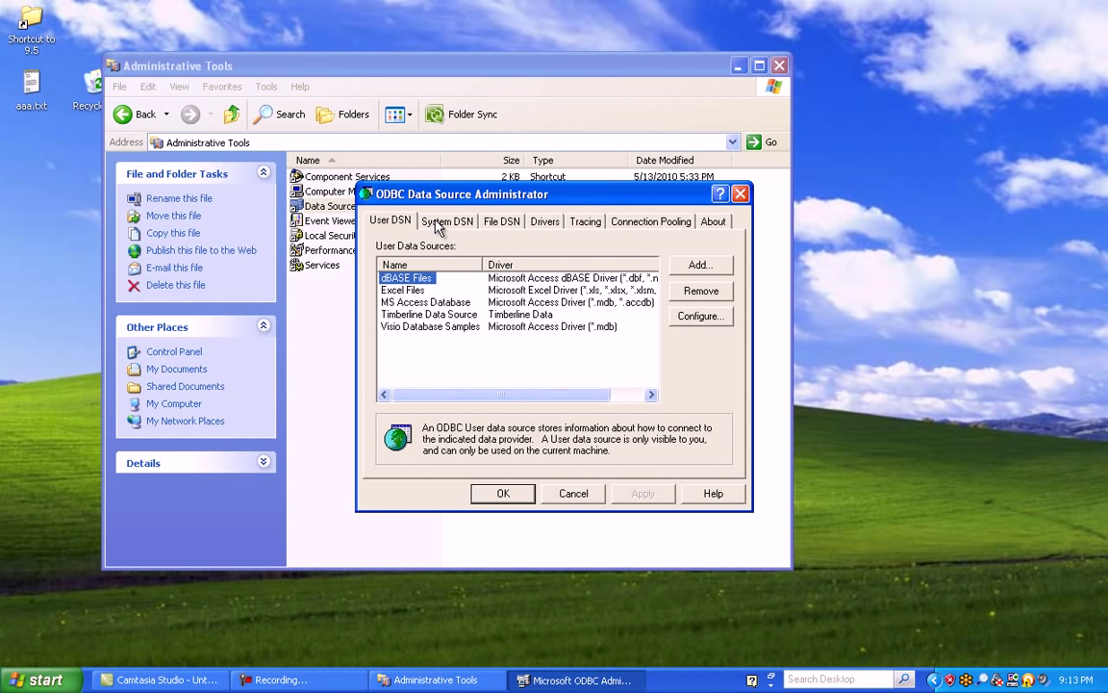
click(448, 221)
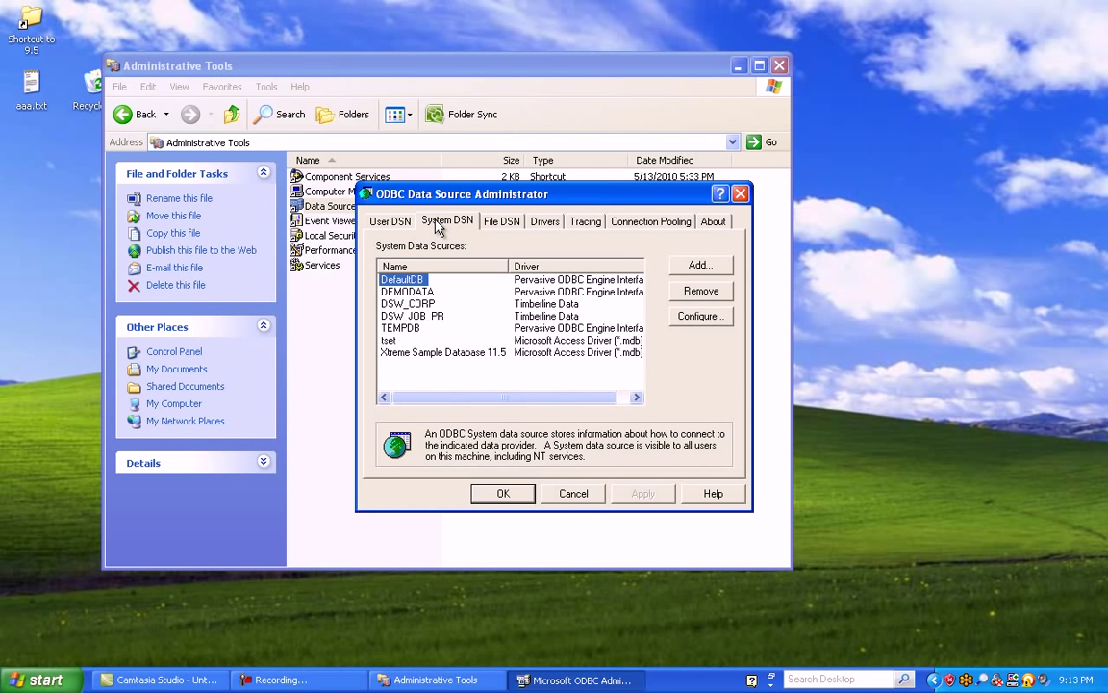
click(700, 265)
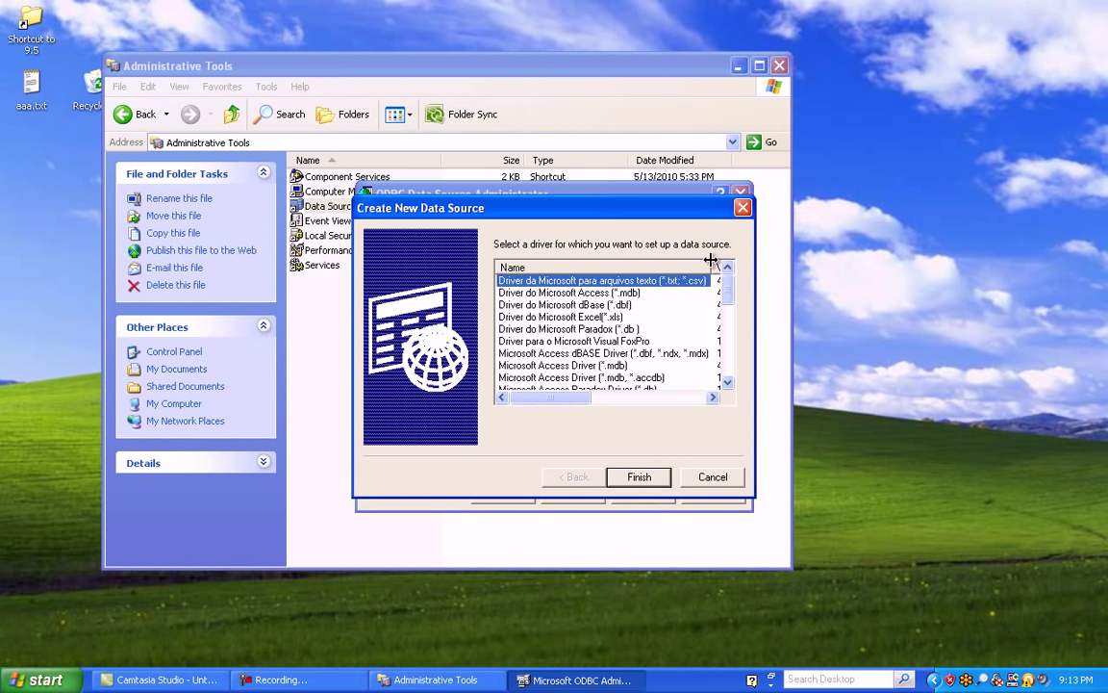
Pick the Timberline Data driver and finish the new-source wizard.
scroll(down, 3)
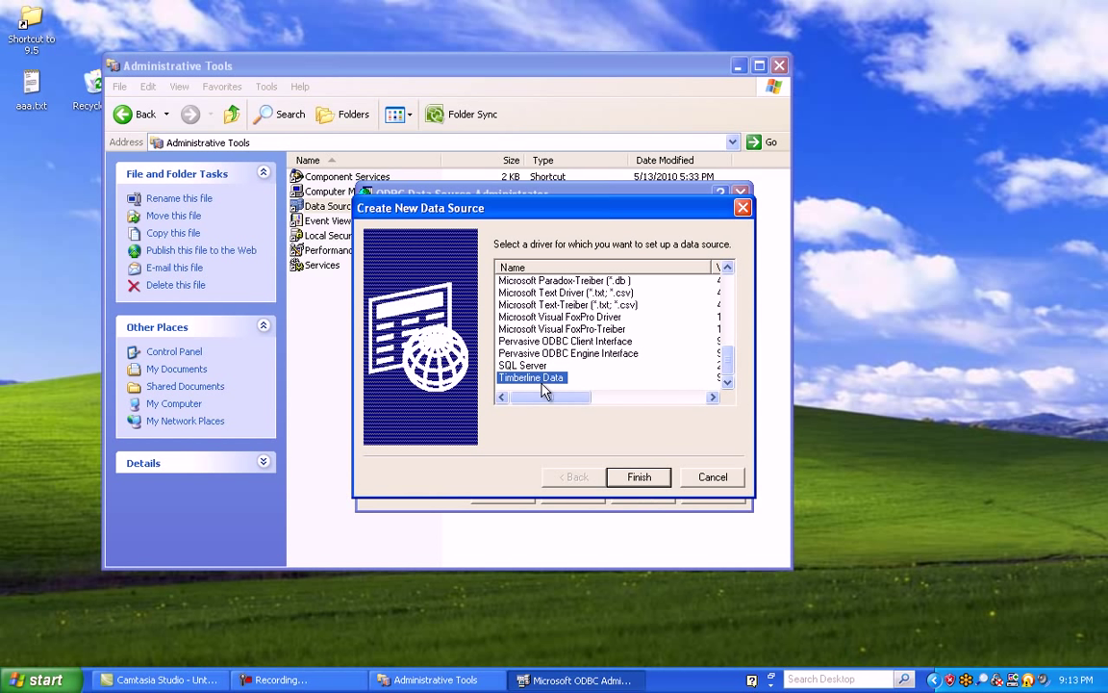
mouse_move(553, 386)
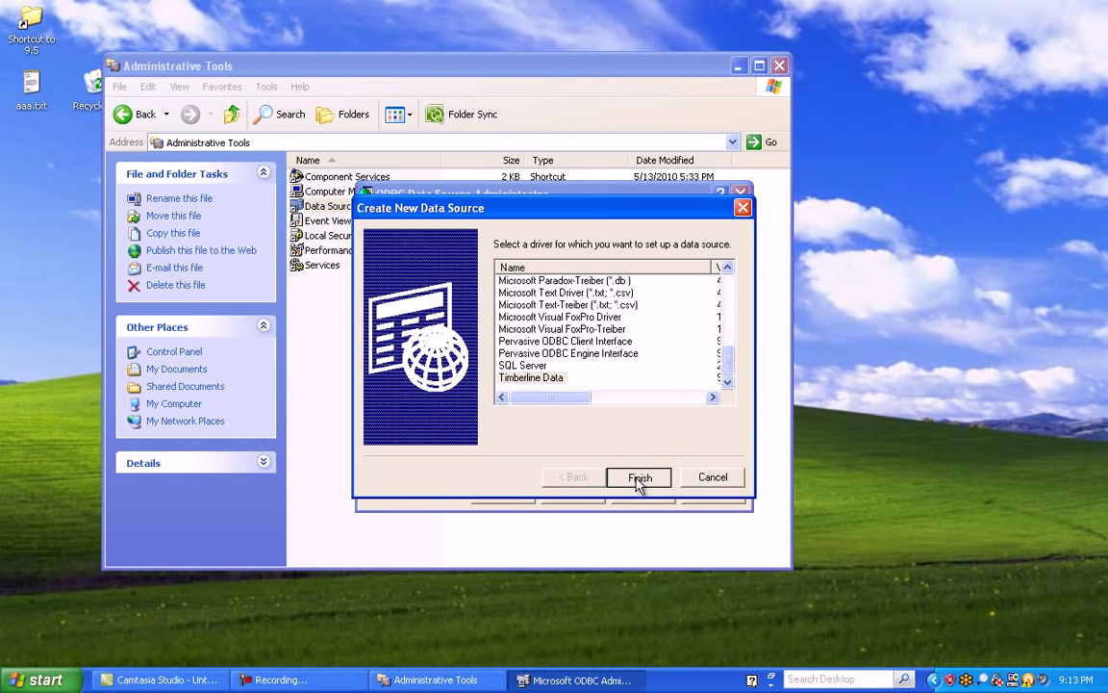
click(639, 477)
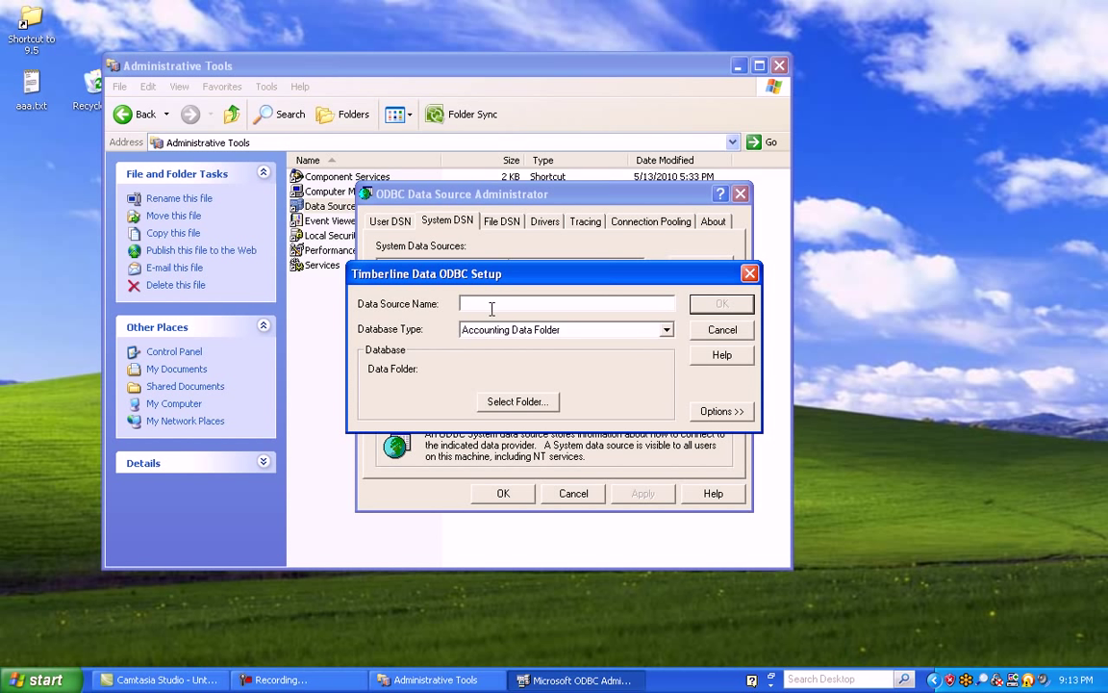
Enter 'Free' as the data source name and open the folder selector.
click(566, 303)
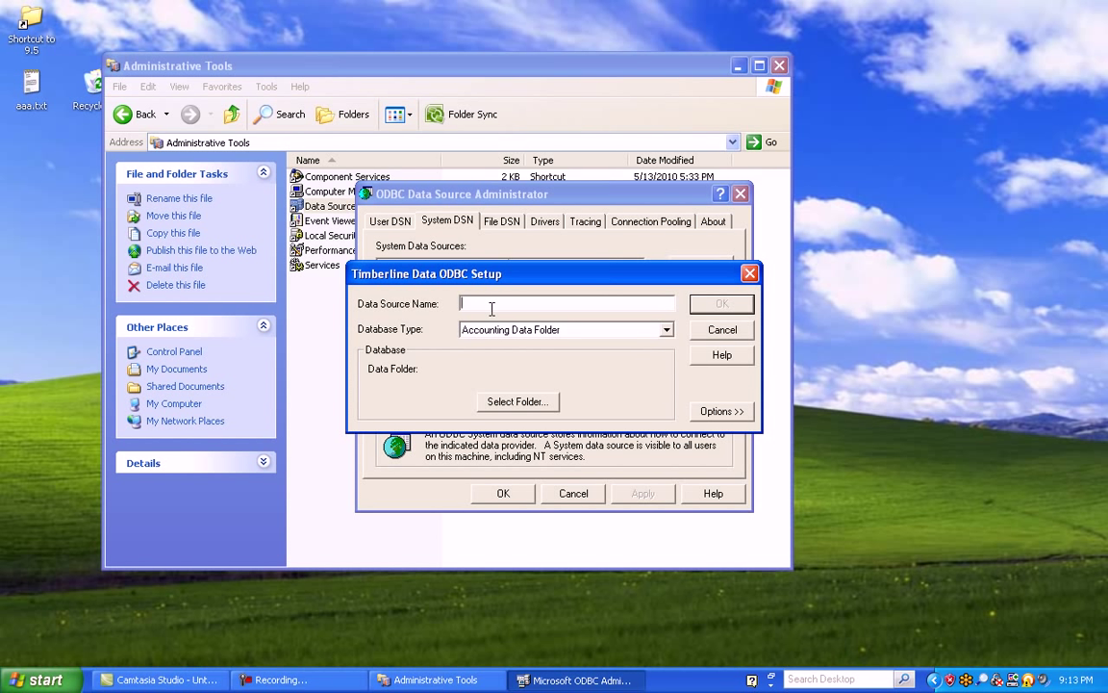
text(Free)
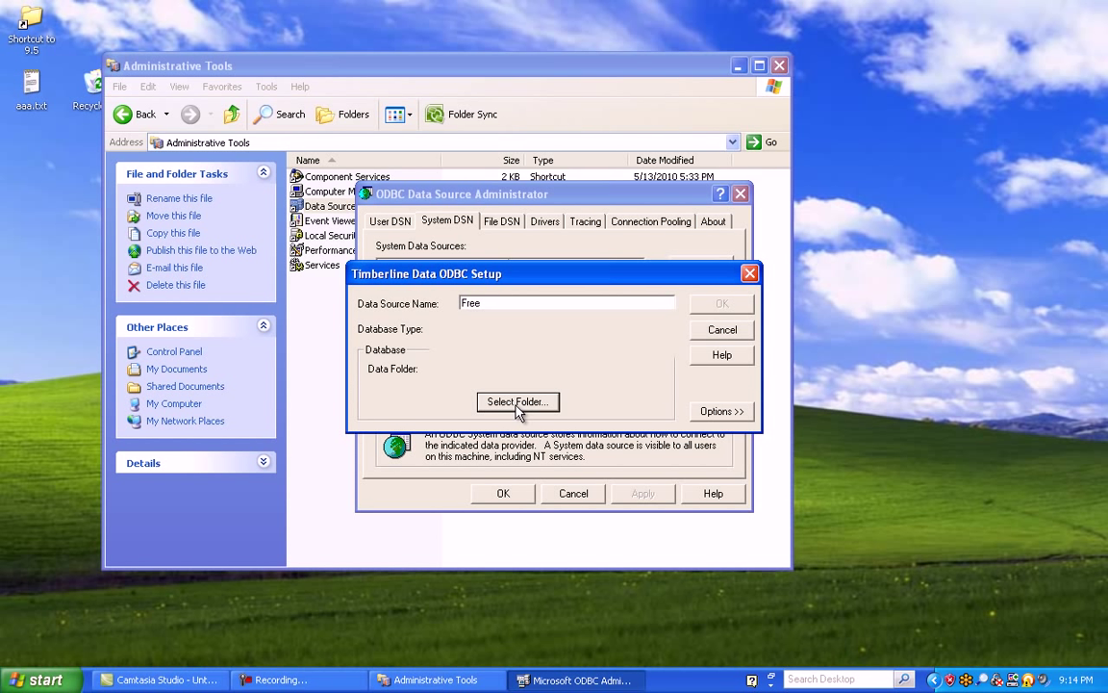
click(518, 401)
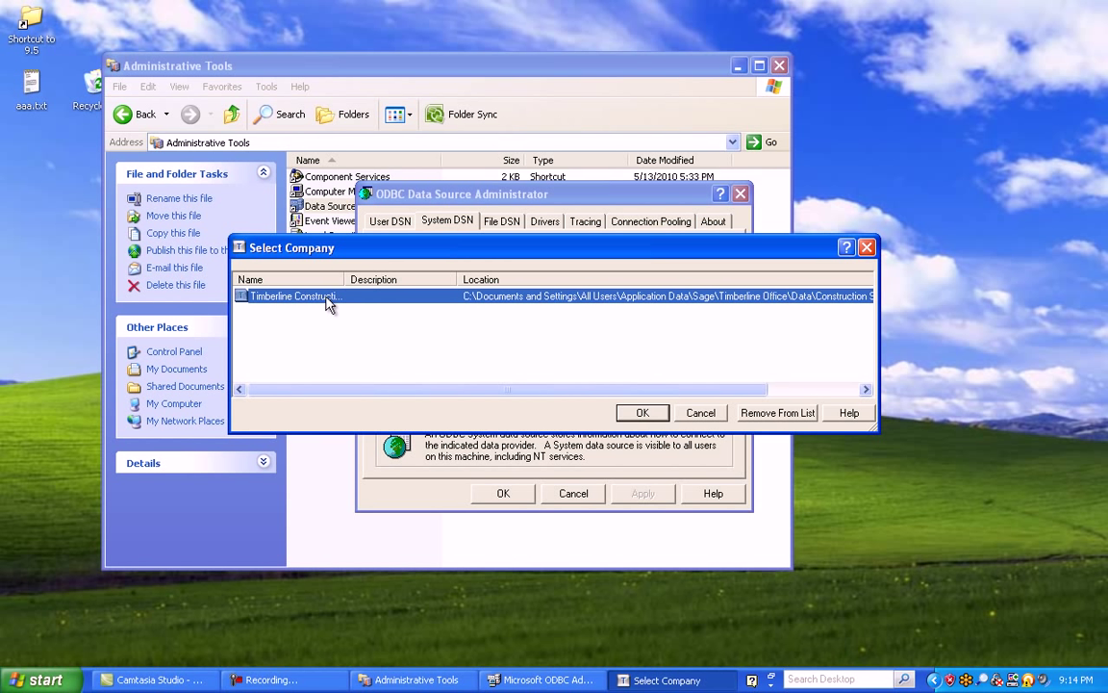
mouse_move(292, 308)
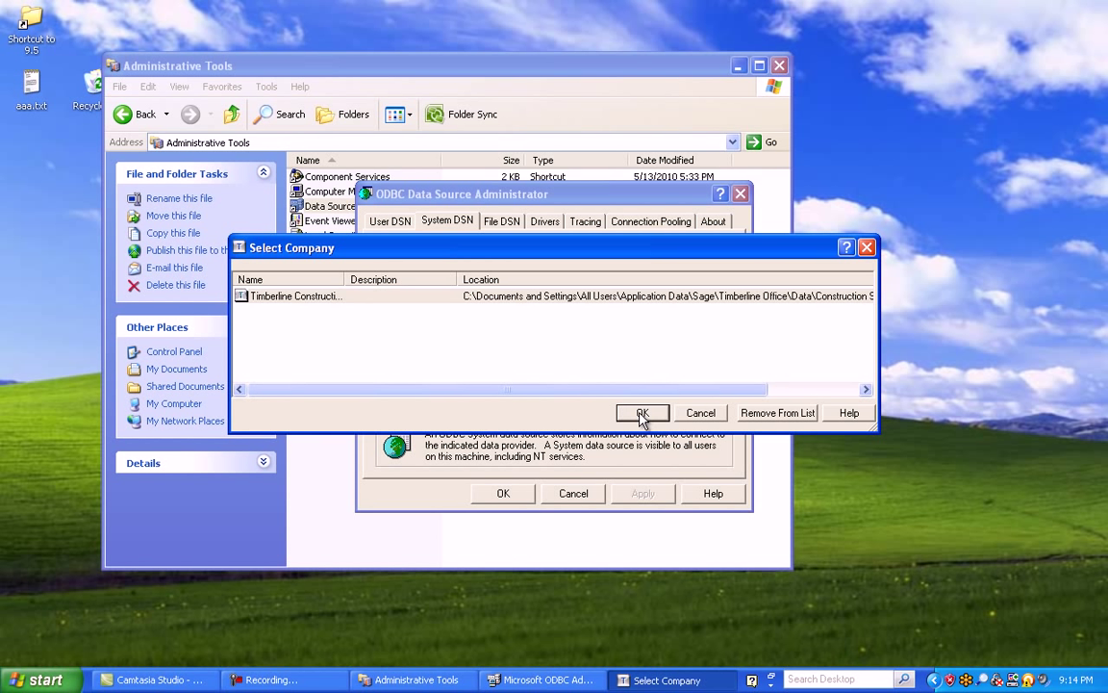
Choose Timberline Construction as the data folder and show extra options.
click(643, 413)
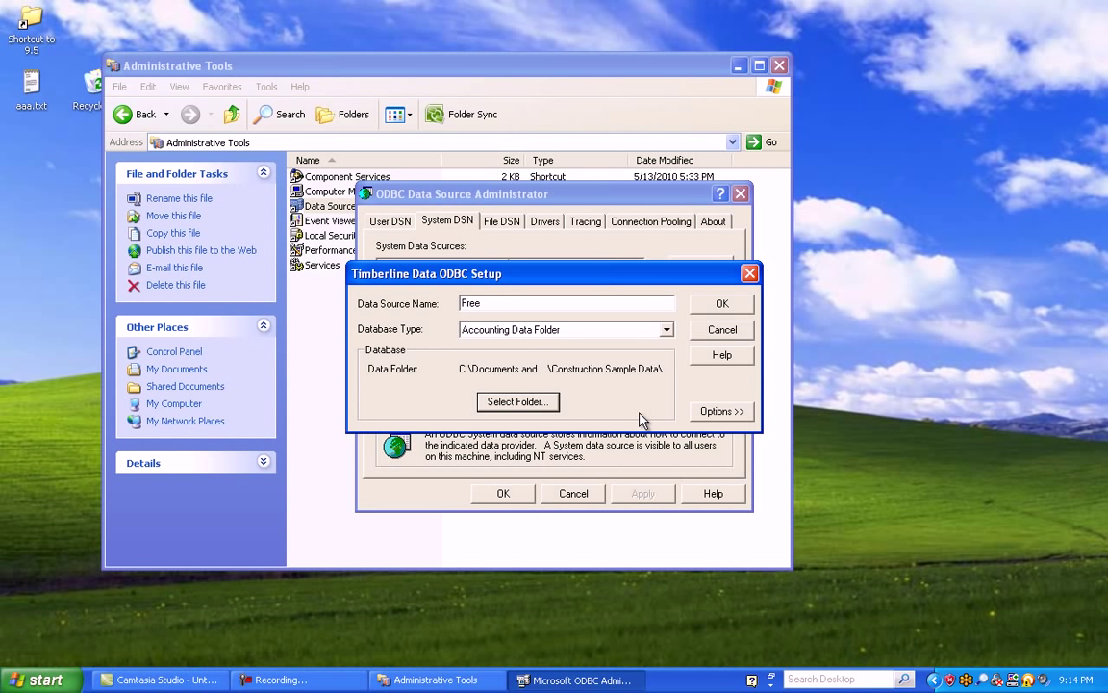
click(720, 410)
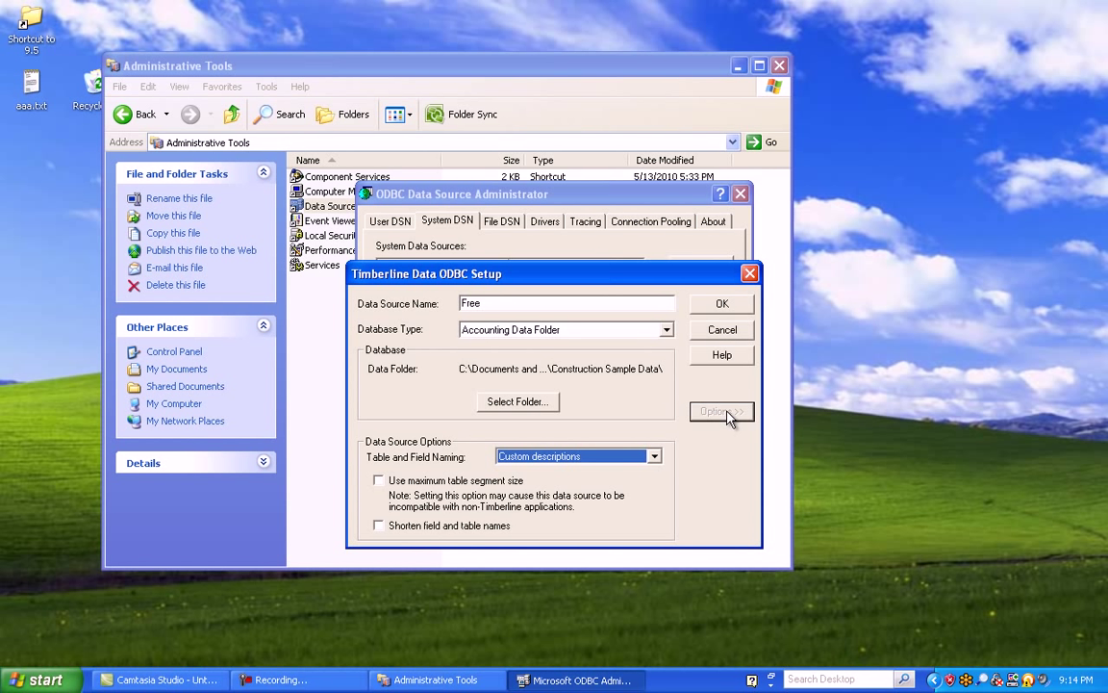
Set table and field naming to Standard descriptions and save the Free source.
click(654, 456)
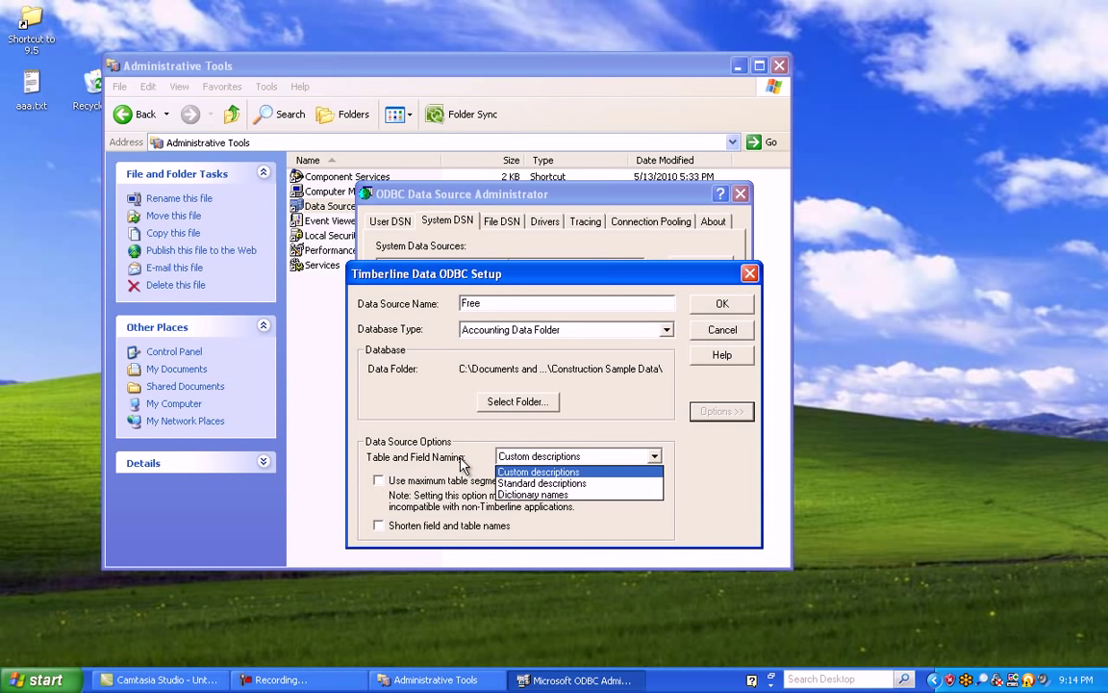
click(542, 483)
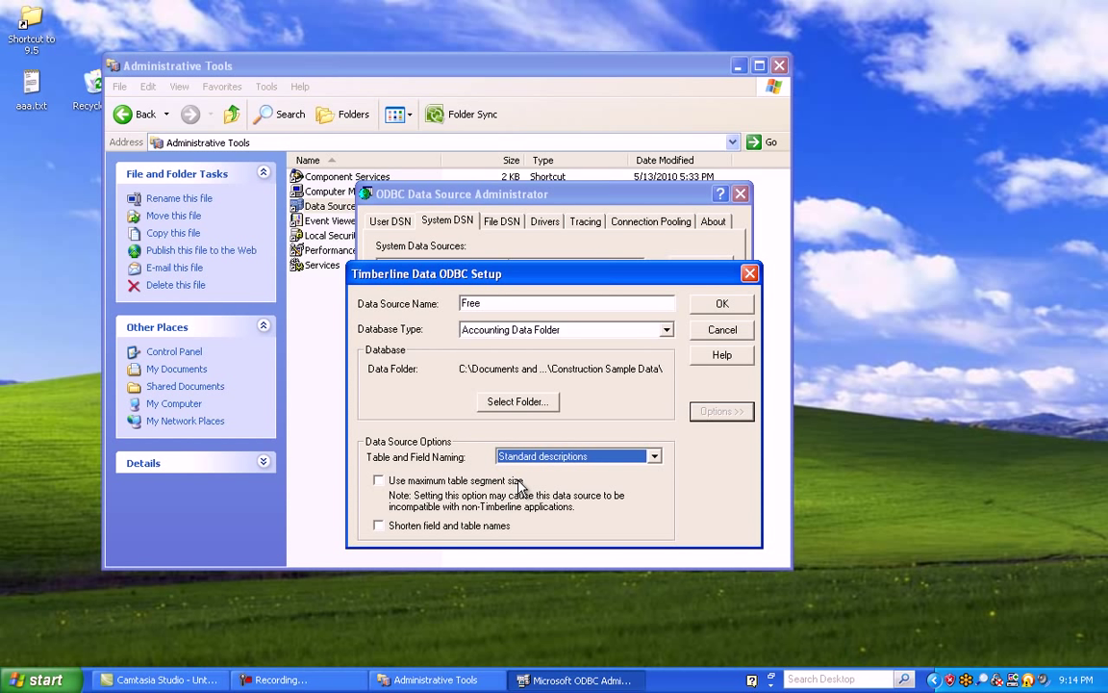
mouse_move(388, 508)
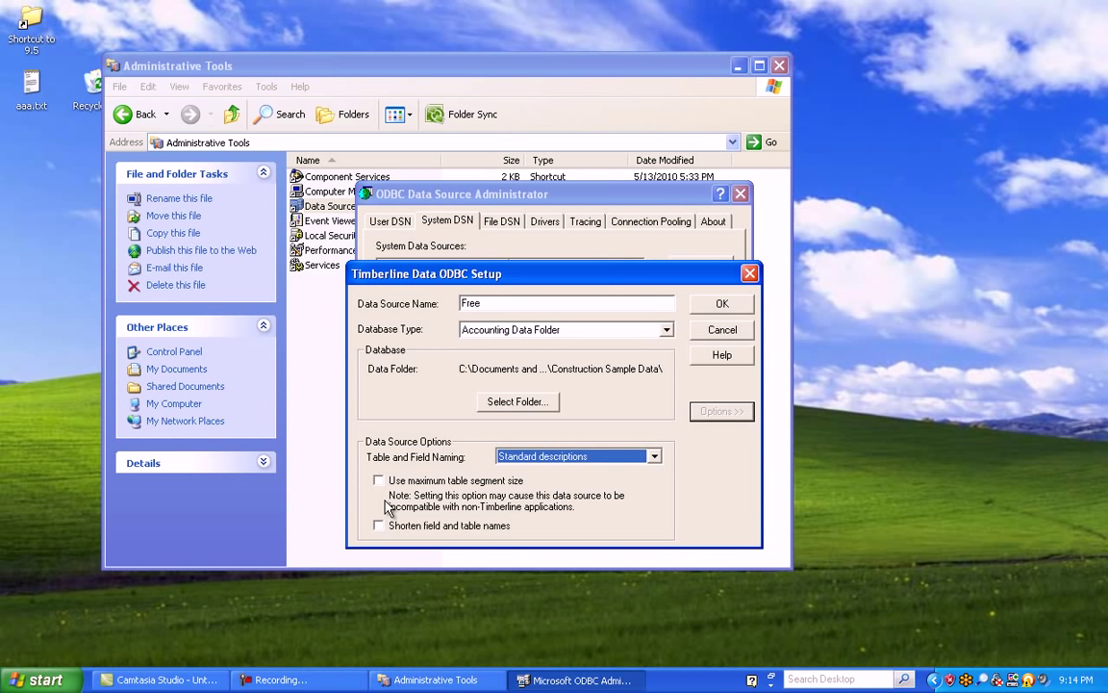
mouse_move(604, 524)
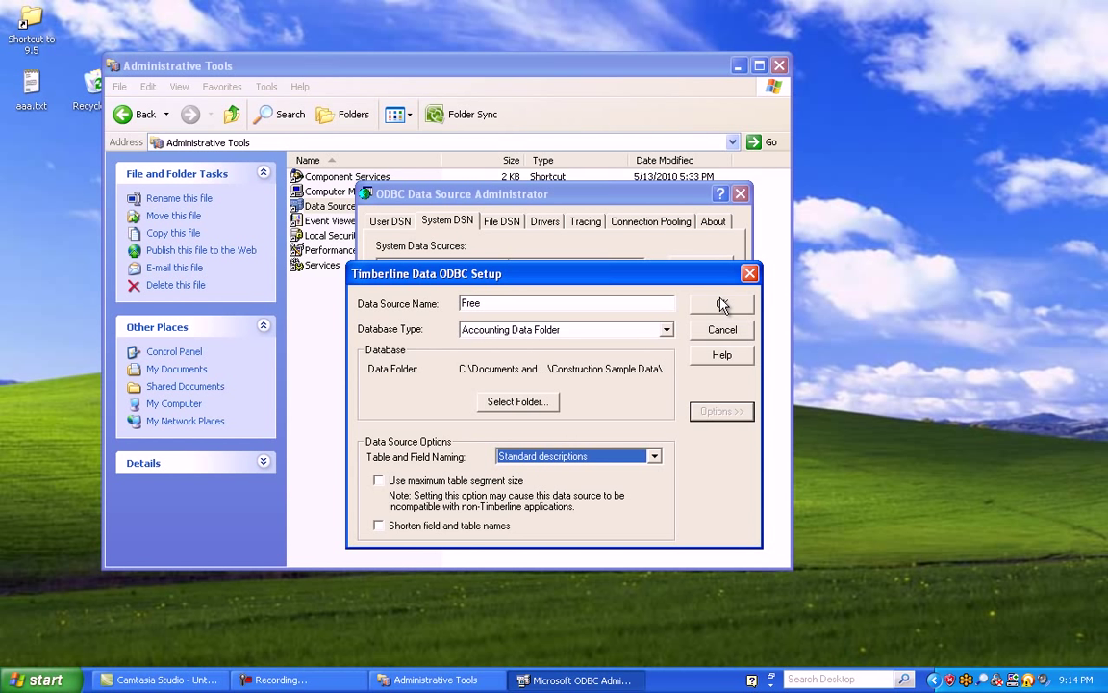
click(722, 304)
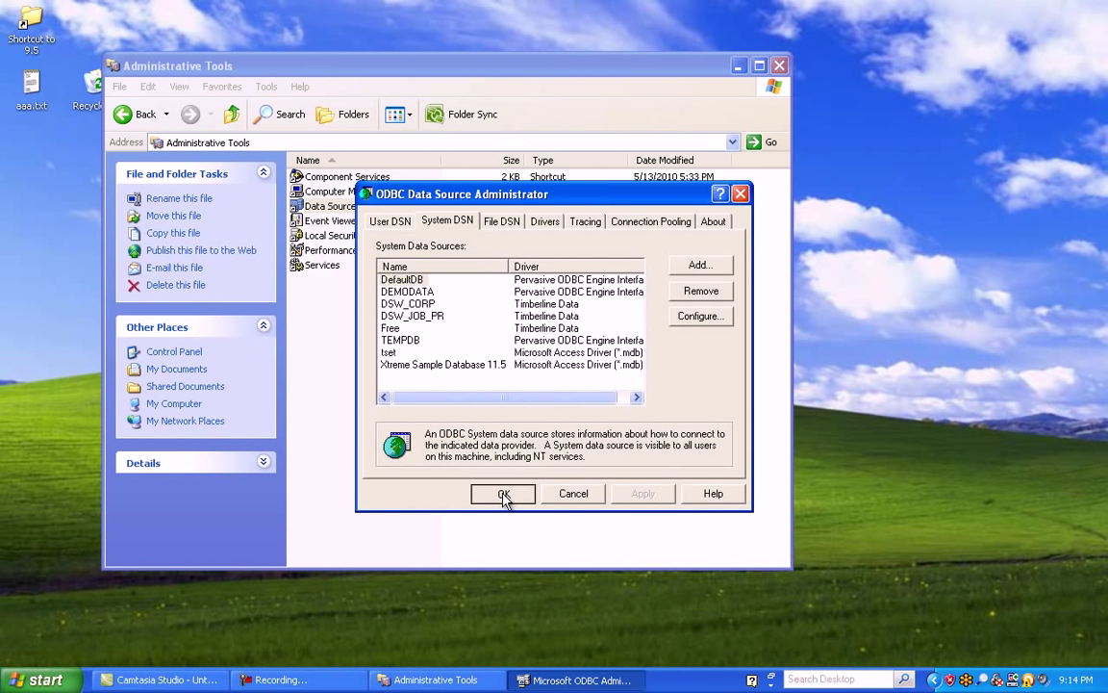
Close the ODBC administrator and dismiss the odbcad32.exe application error.
click(503, 494)
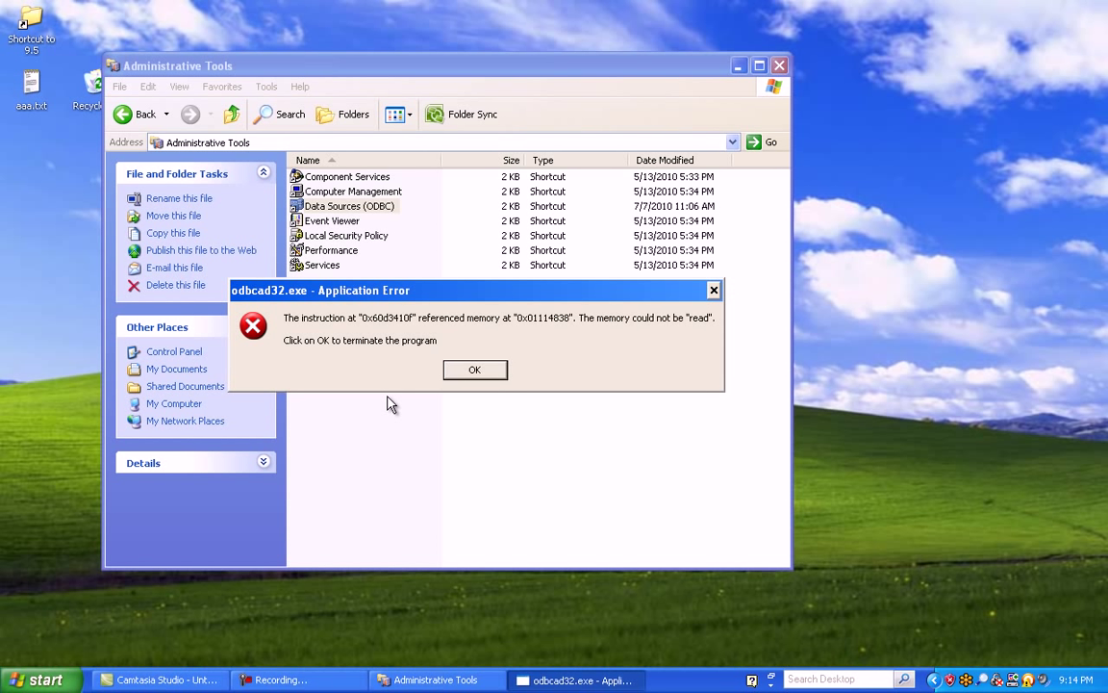
click(475, 369)
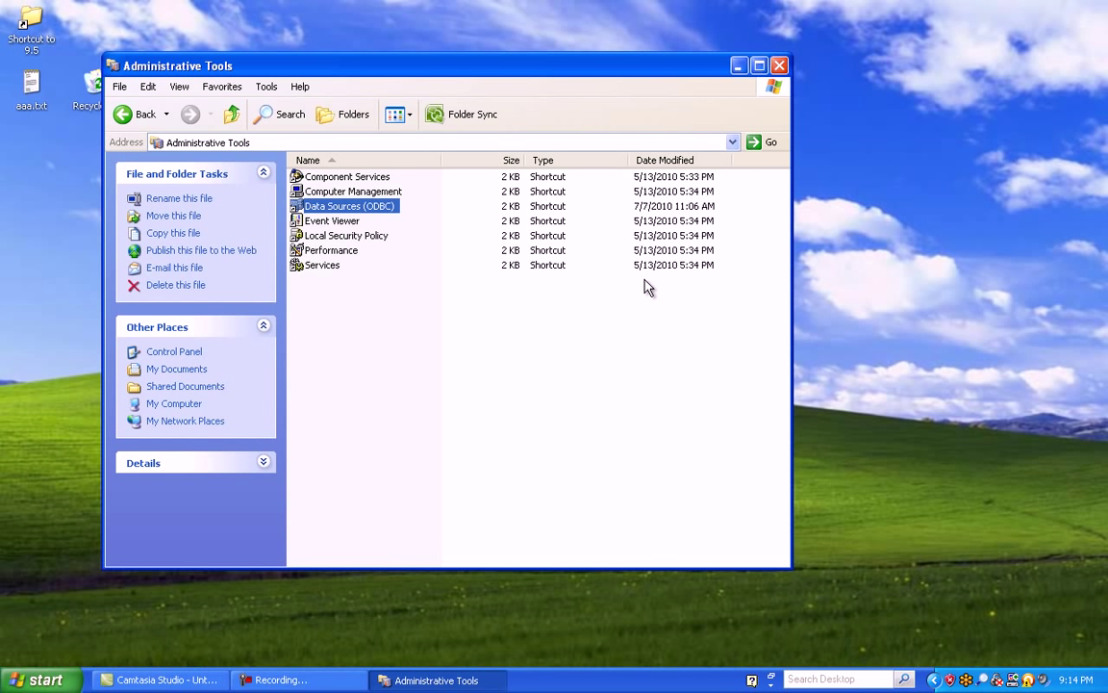
mouse_move(763, 51)
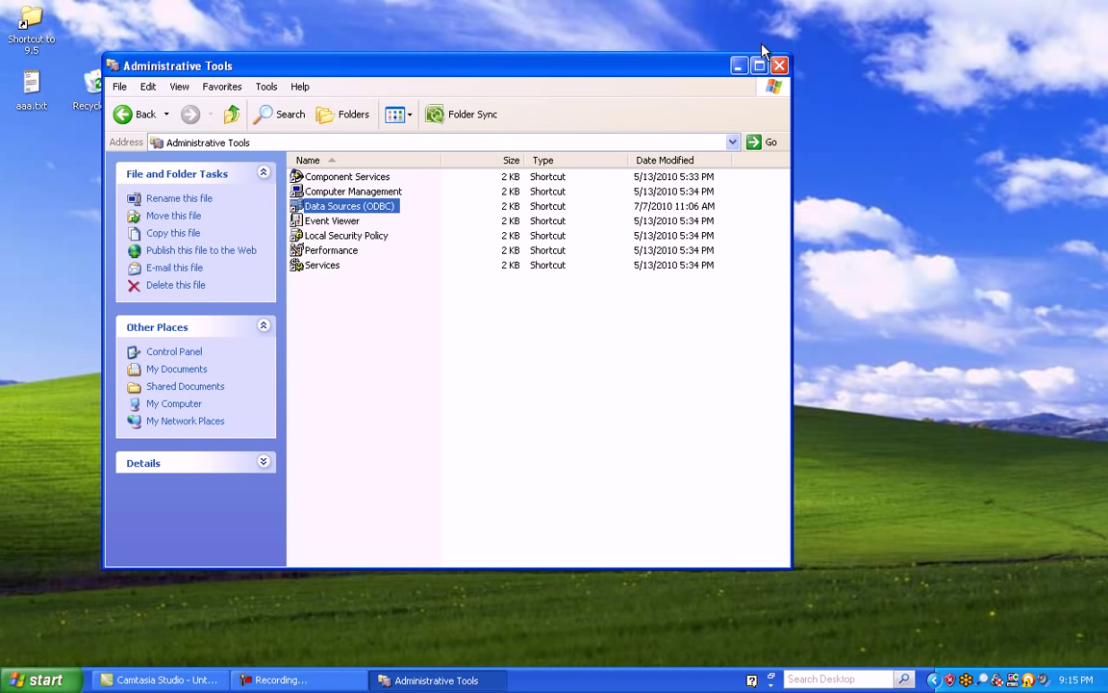
Close the Administrative Tools window.
click(780, 66)
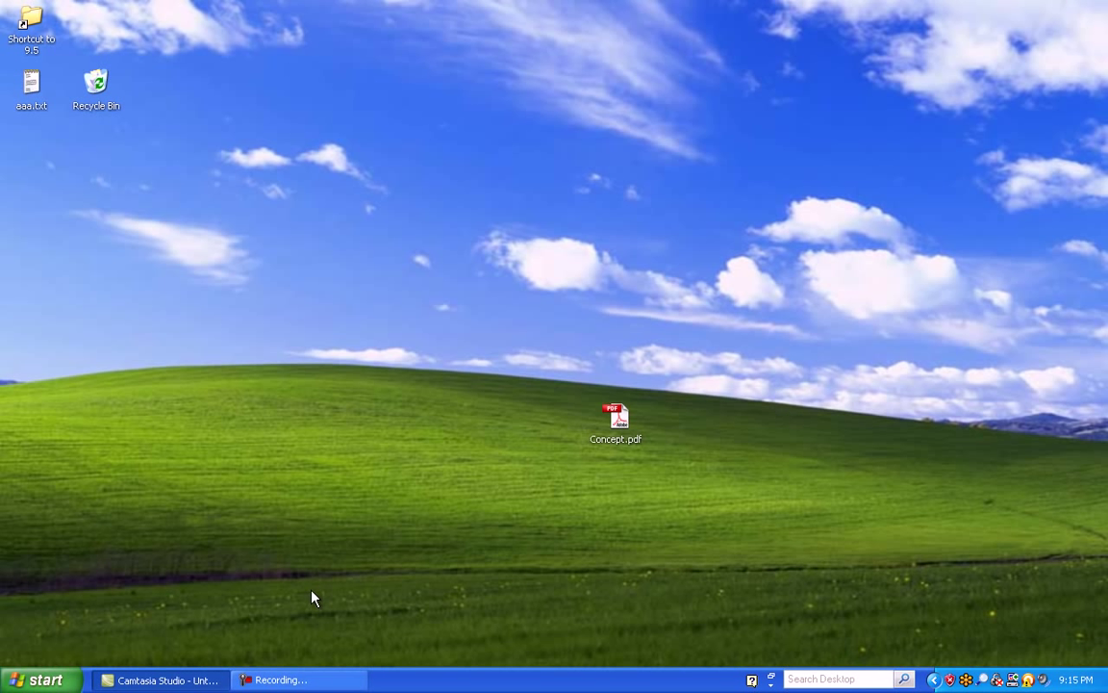